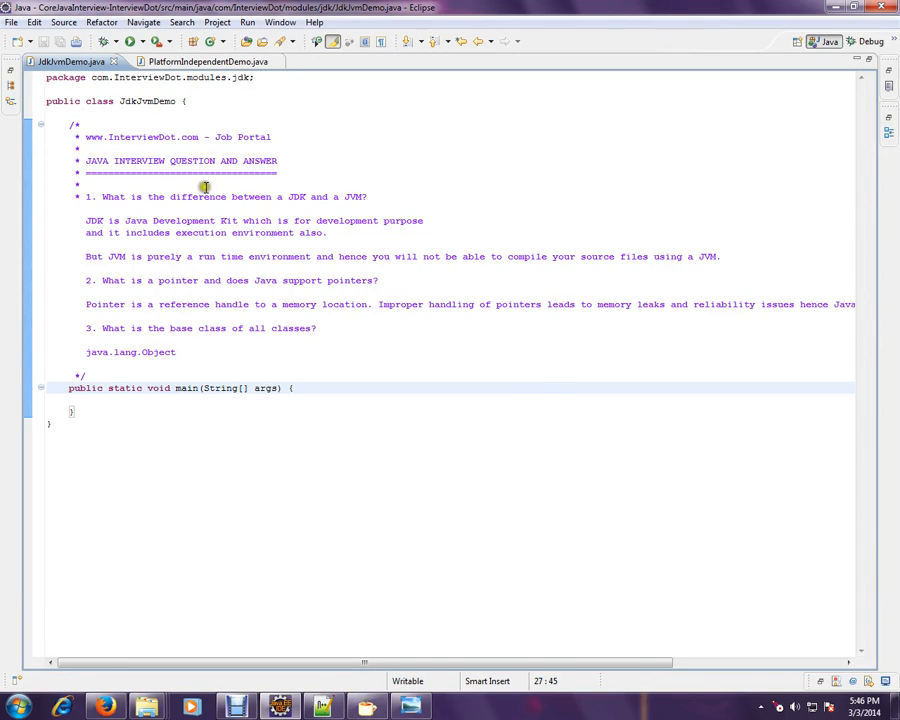
# Highlight the website name, read the long pointer answer, then bring up the JDK bin folder.
pyautogui.doubleClick(125, 137)
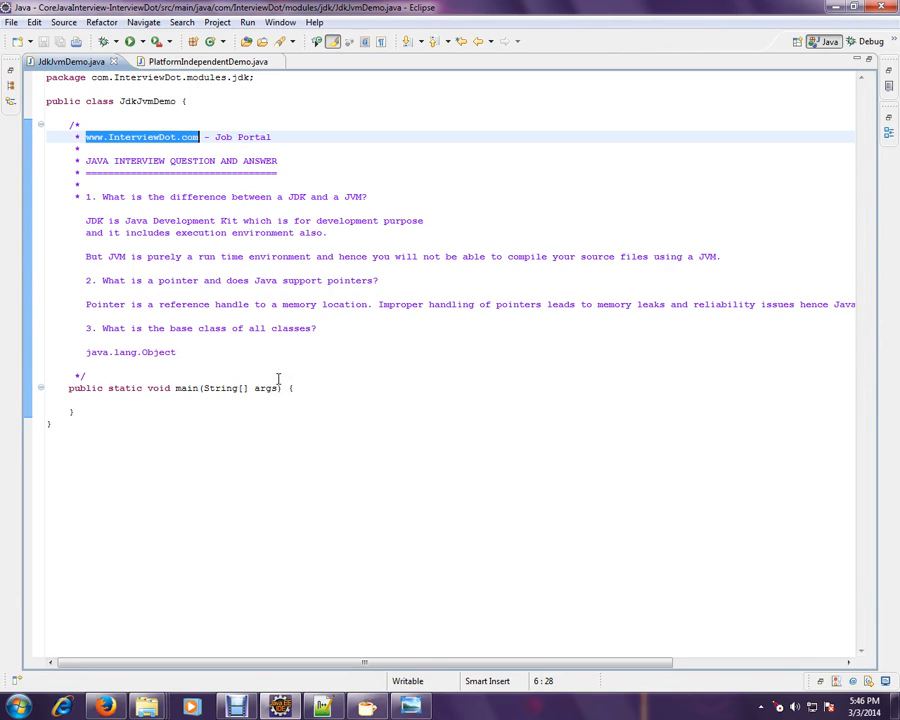
pyautogui.moveTo(320, 372)
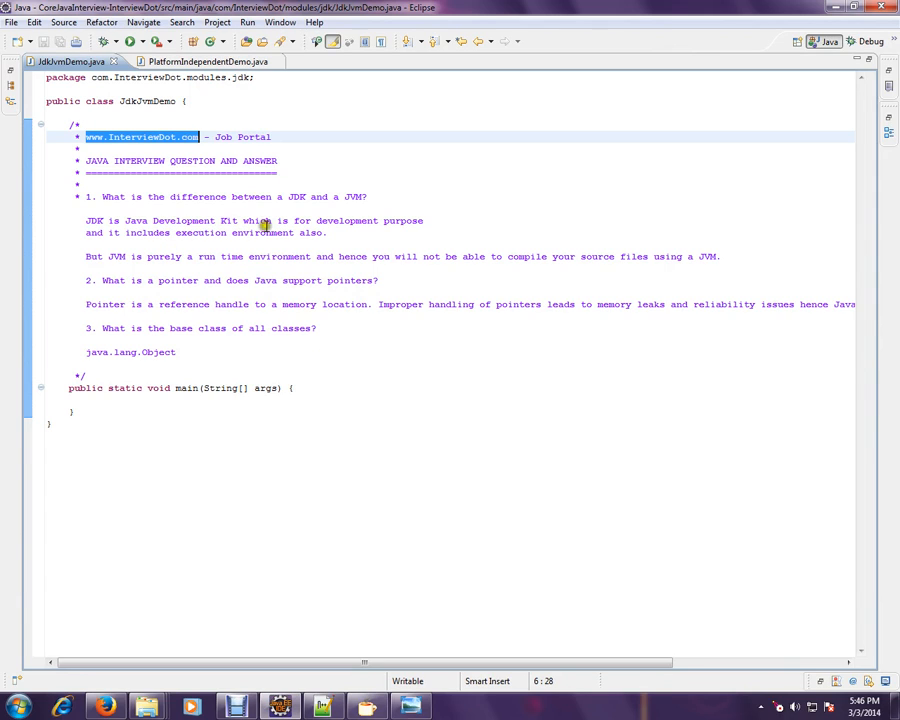
pyautogui.moveTo(349, 231)
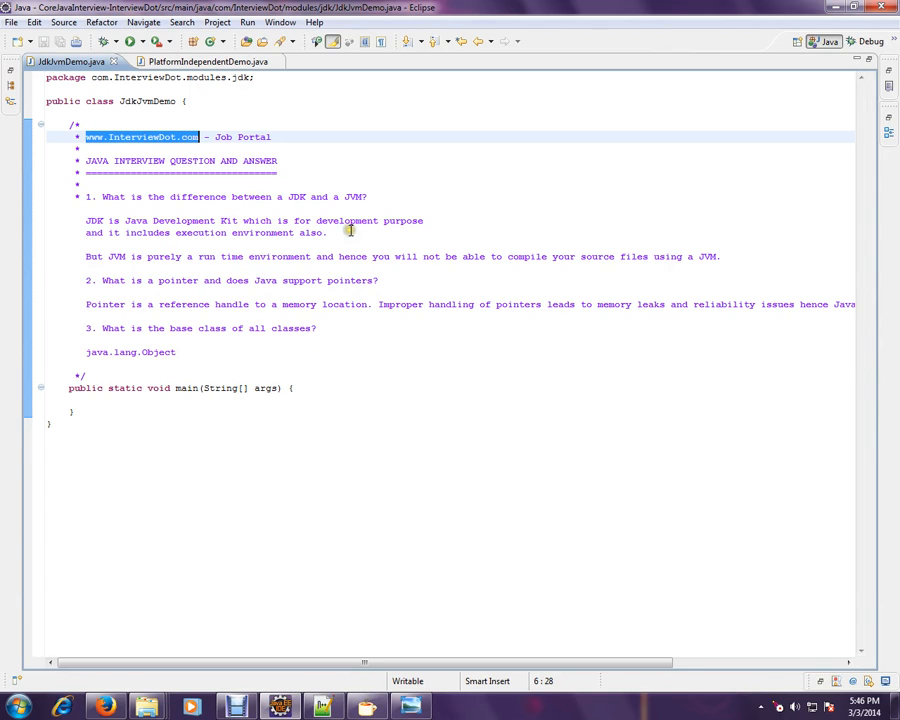
pyautogui.moveTo(240, 247)
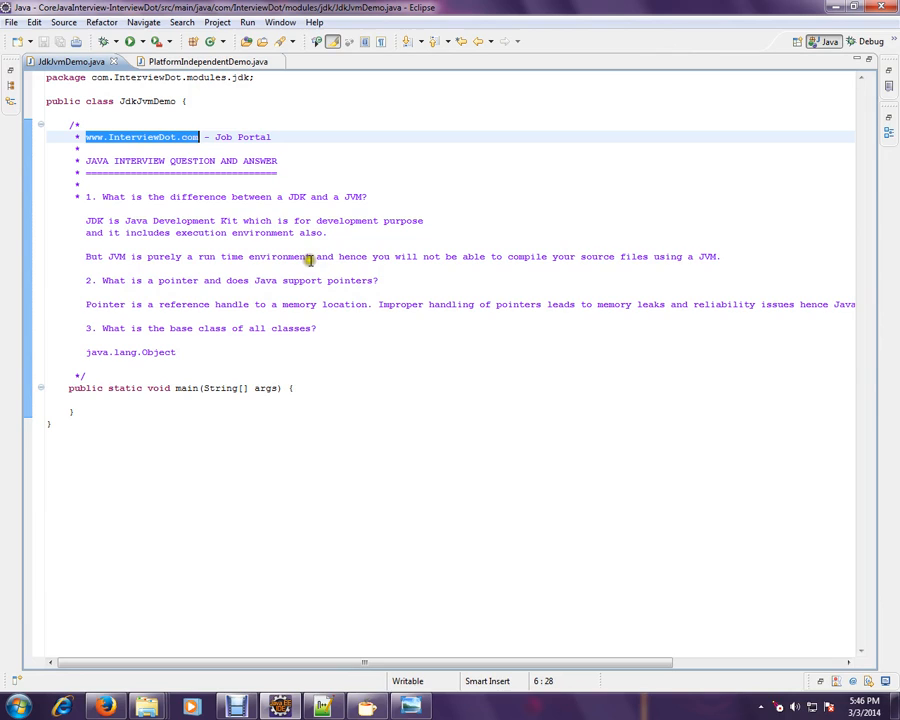
pyautogui.moveTo(442, 261)
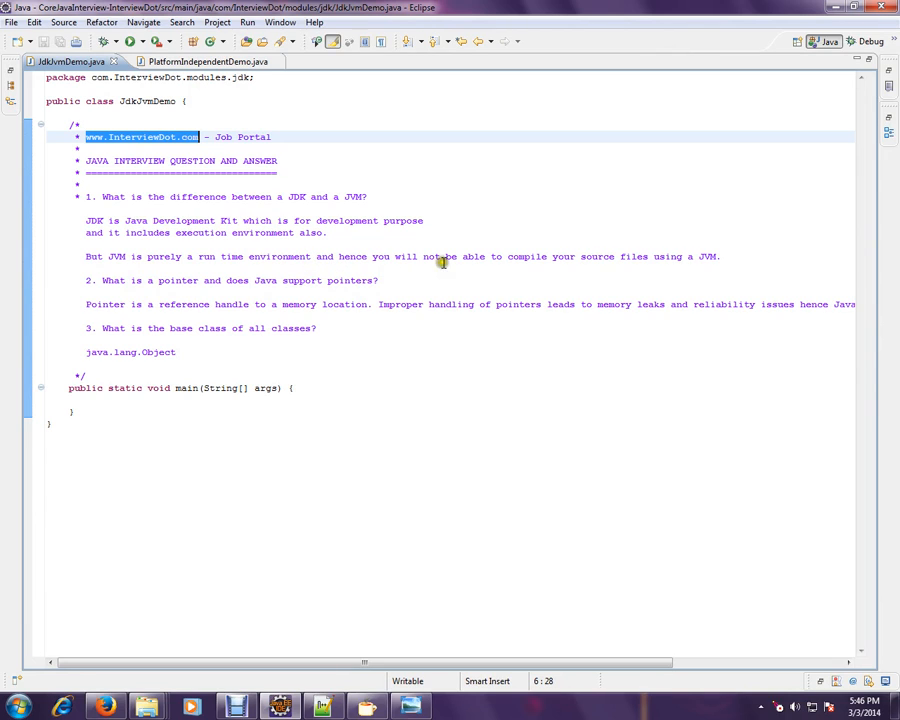
pyautogui.moveTo(646, 256)
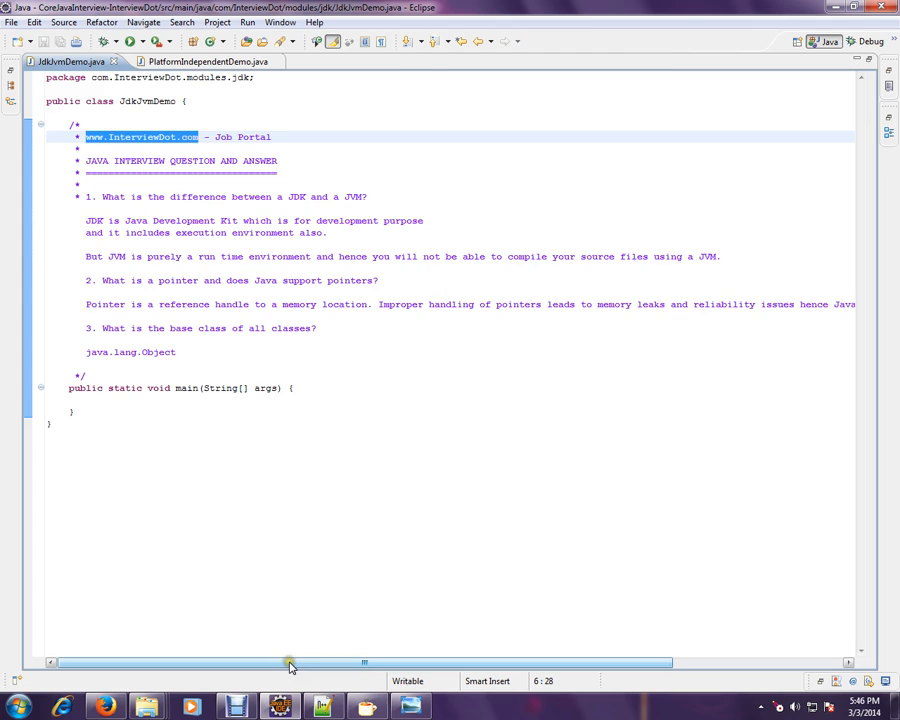
pyautogui.moveTo(290, 662); pyautogui.dragTo(393, 662)
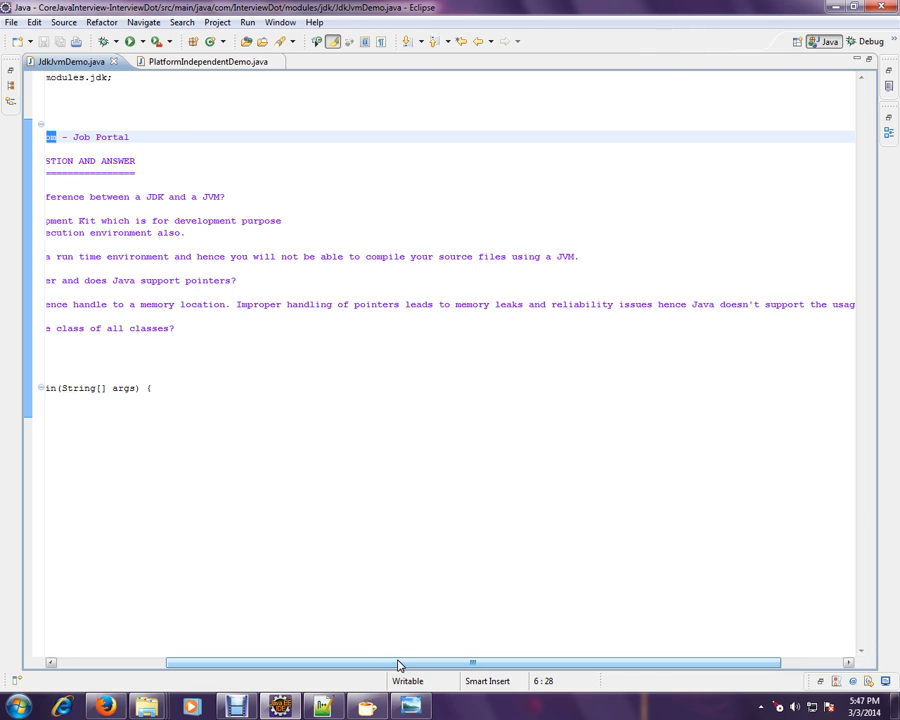
pyautogui.moveTo(398, 663); pyautogui.dragTo(475, 663)
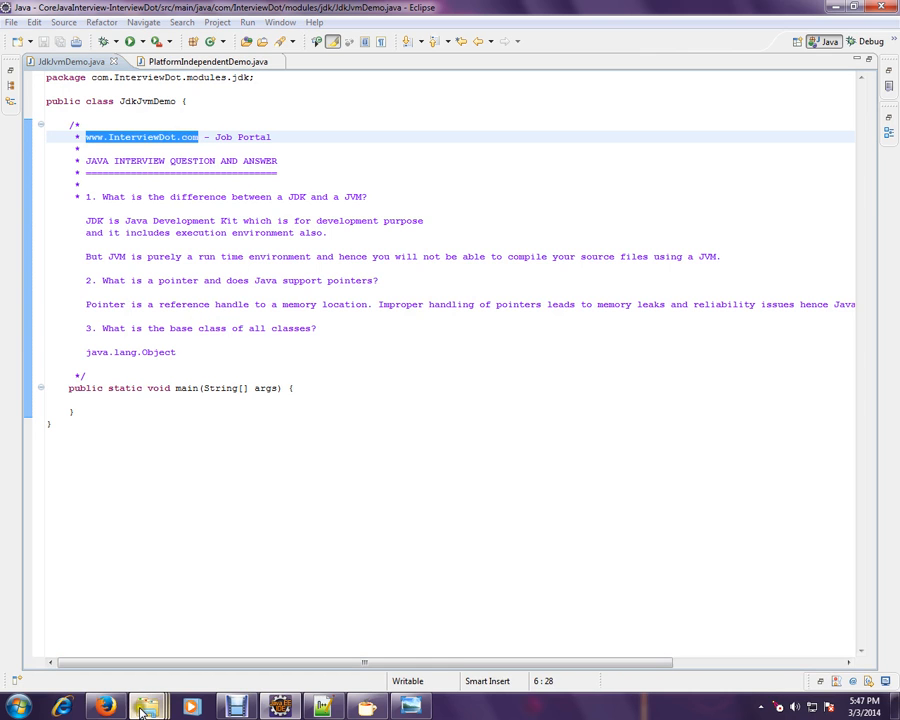
pyautogui.click(148, 705)
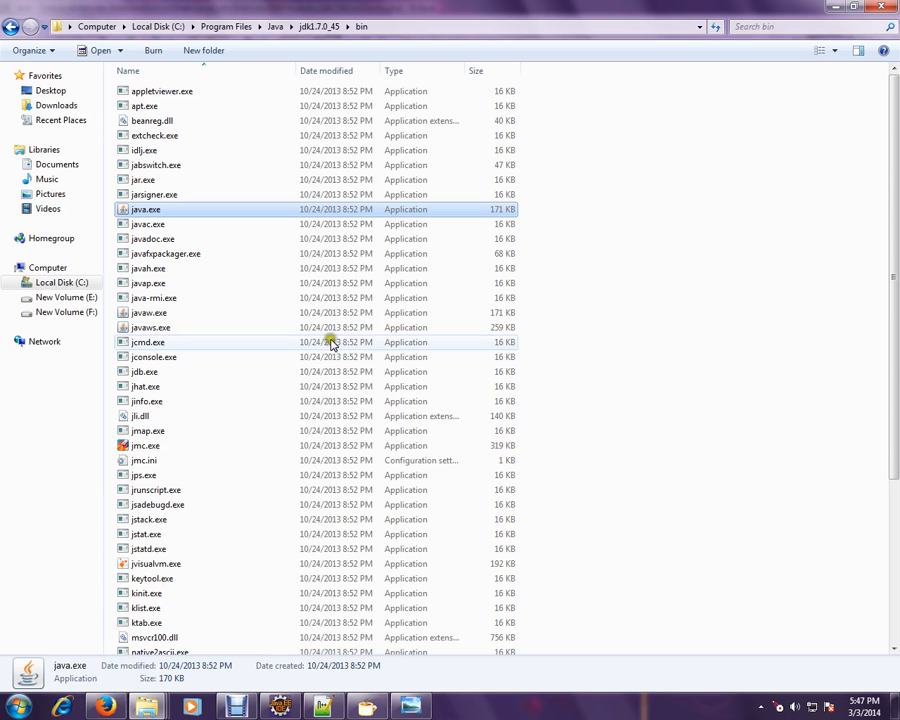
pyautogui.moveTo(380, 46)
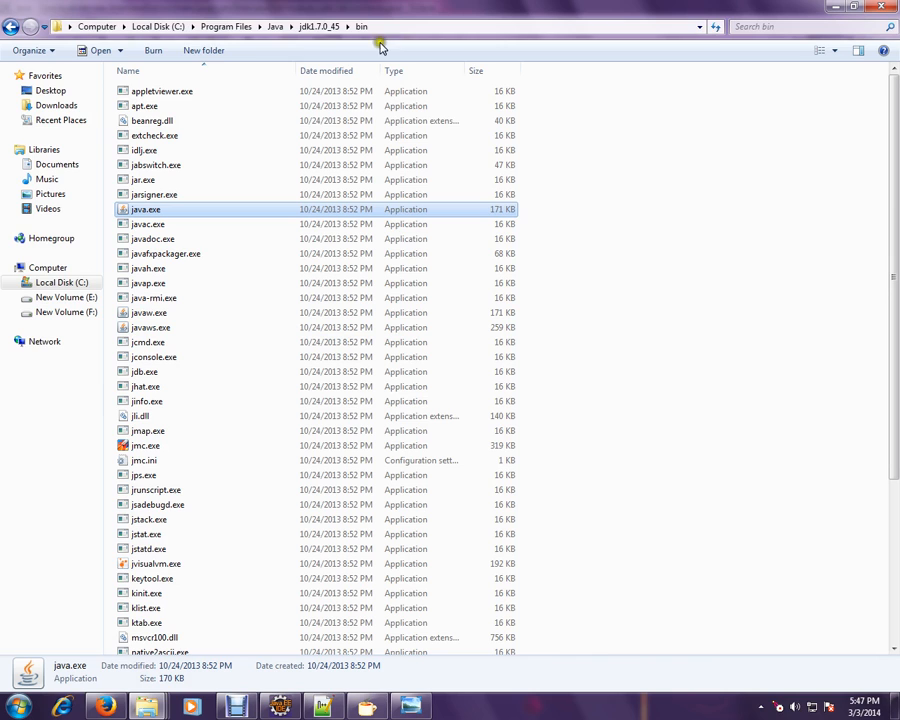
pyautogui.moveTo(449, 250)
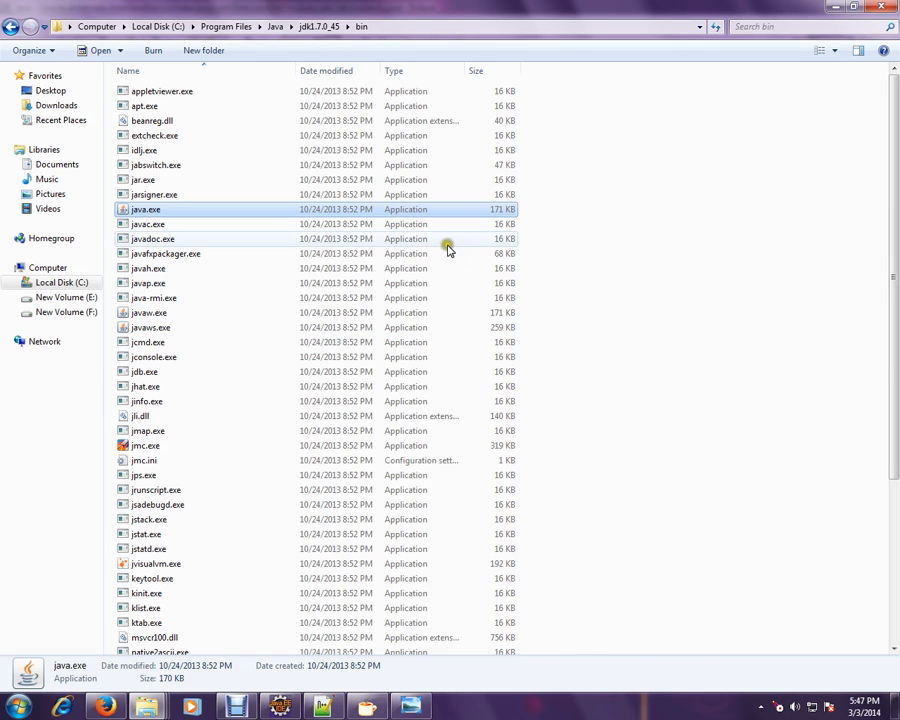
# Look over java.exe, javac.exe and other tools in the jdk1.7.0_45 bin folder.
pyautogui.click(147, 224)
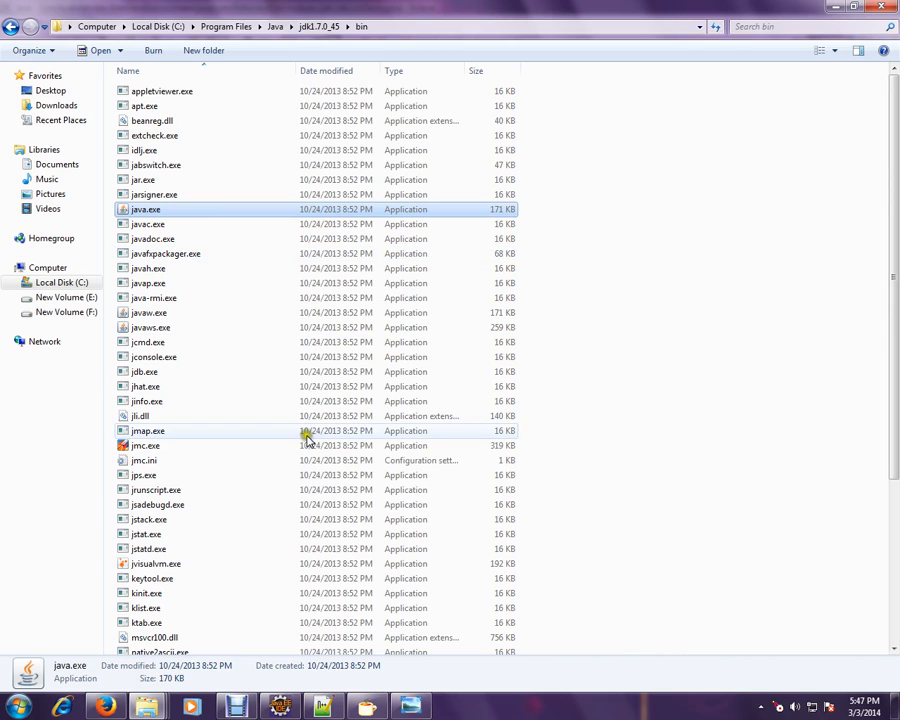
pyautogui.moveTo(540, 452)
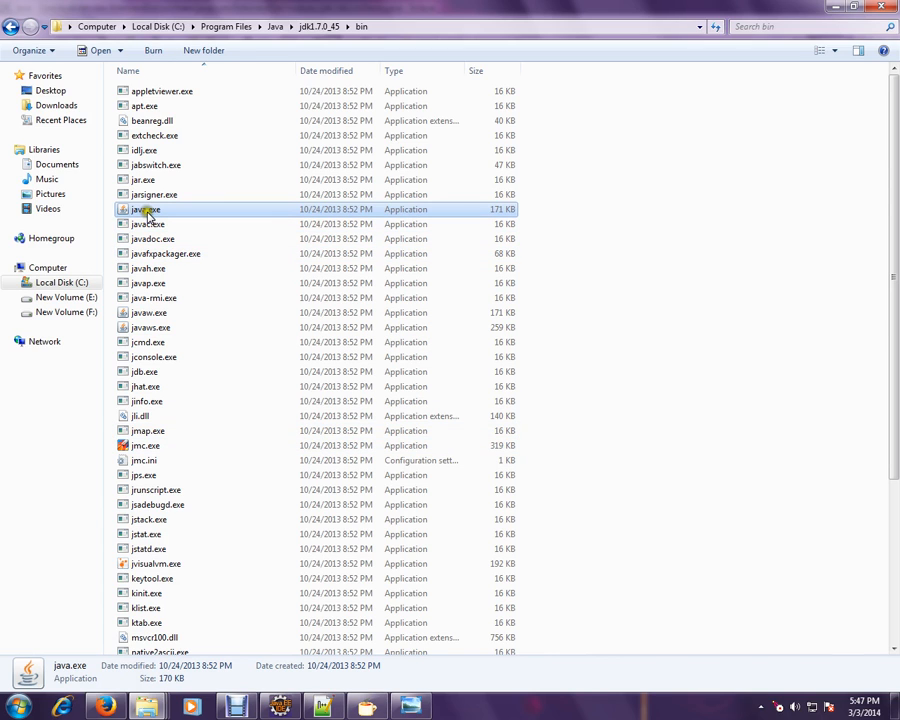
pyautogui.moveTo(145, 209)
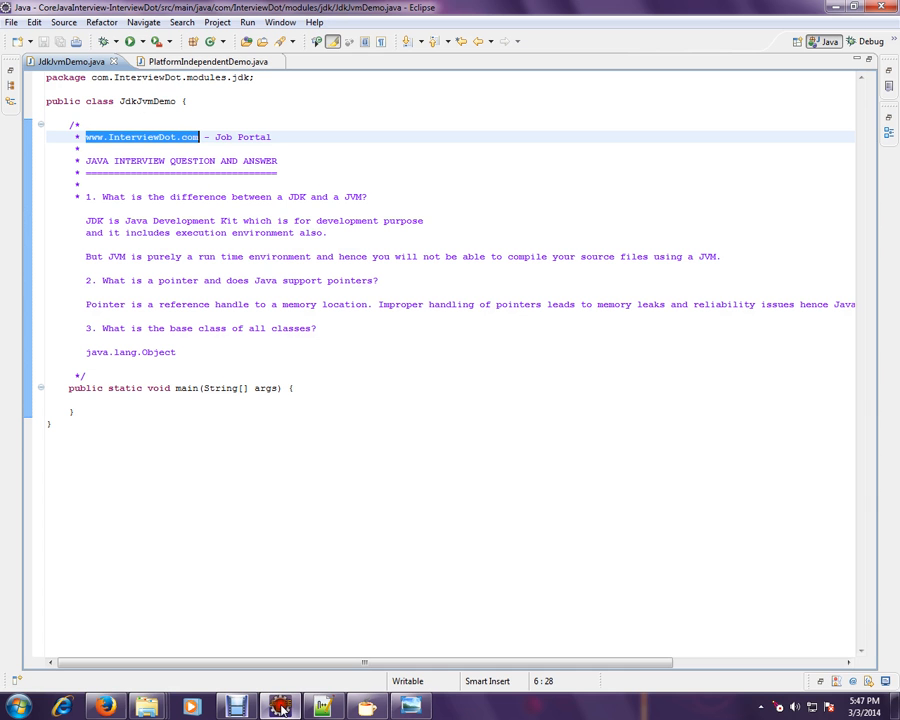
pyautogui.click(291, 328)
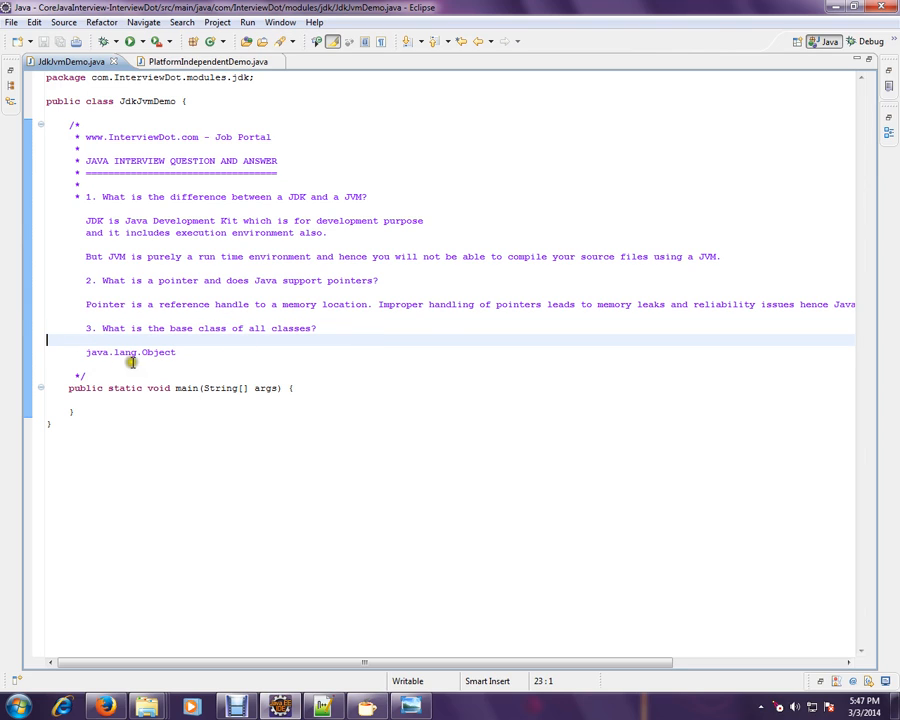
pyautogui.moveTo(200, 358)
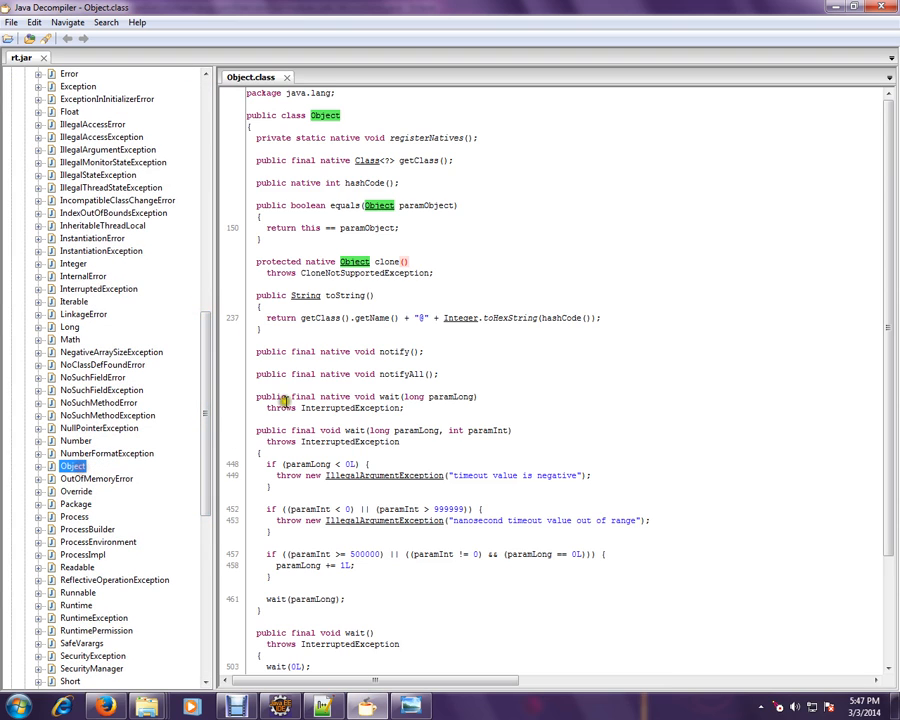
pyautogui.moveTo(444, 240)
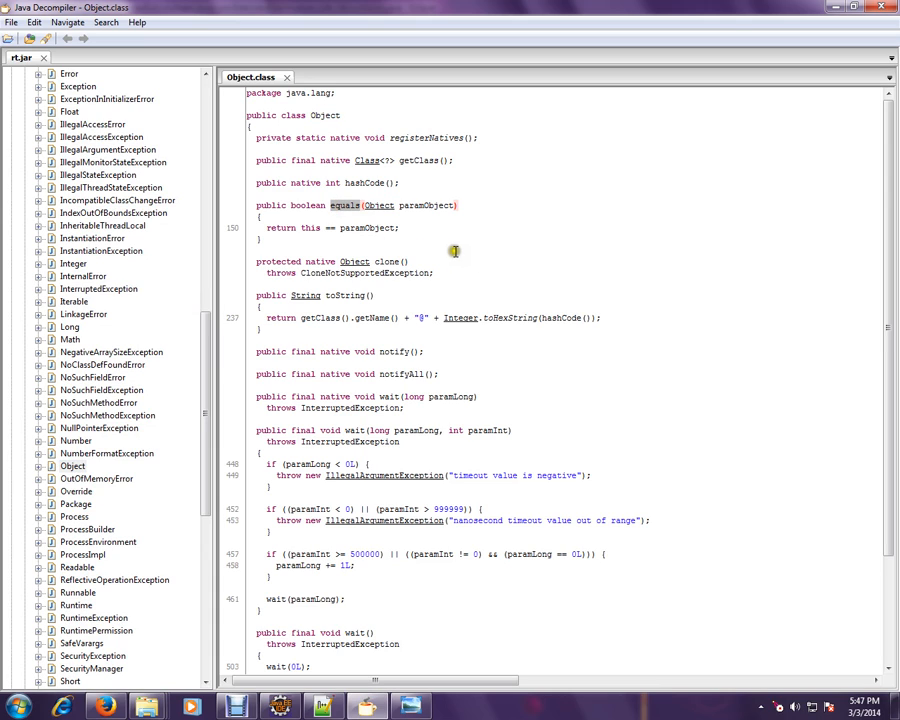
pyautogui.moveTo(343, 310)
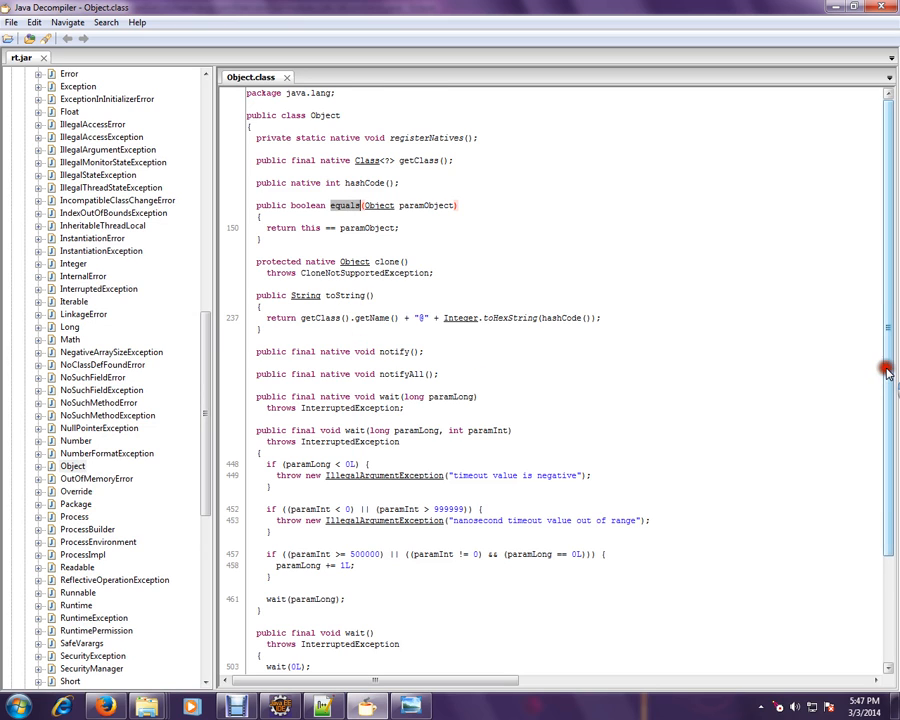
# Scroll the decompiled java.lang.Object source down through equals, toString, wait and finalize.
pyautogui.scroll(-3)
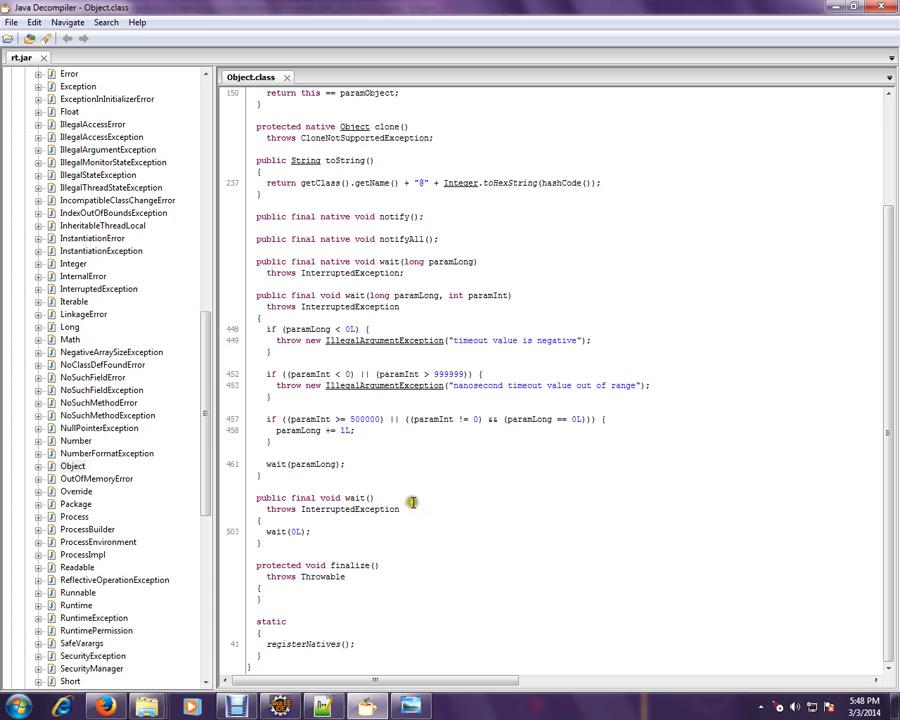
pyautogui.moveTo(442, 300)
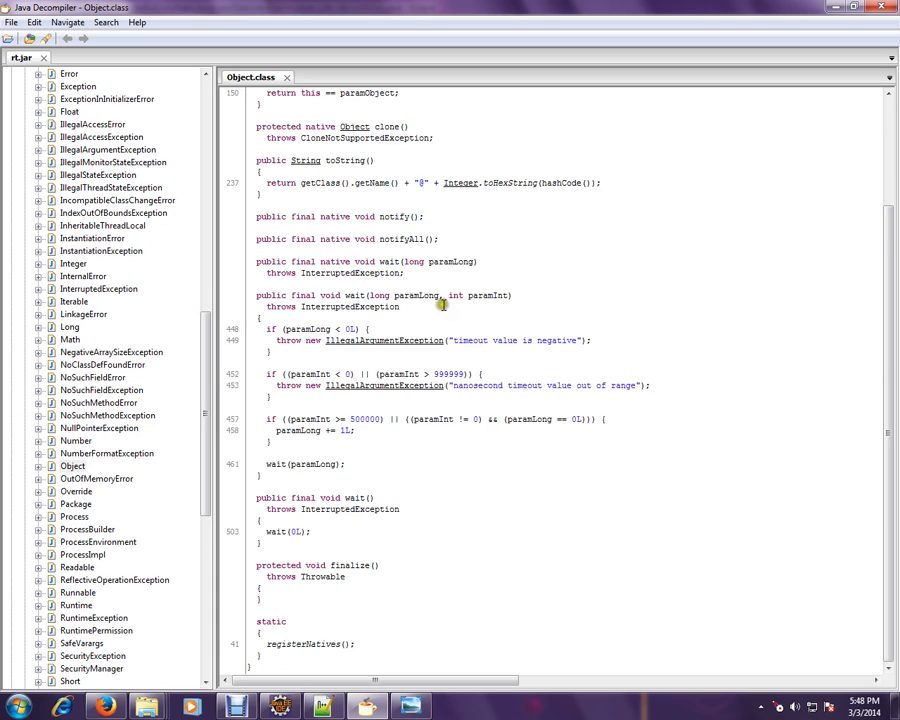